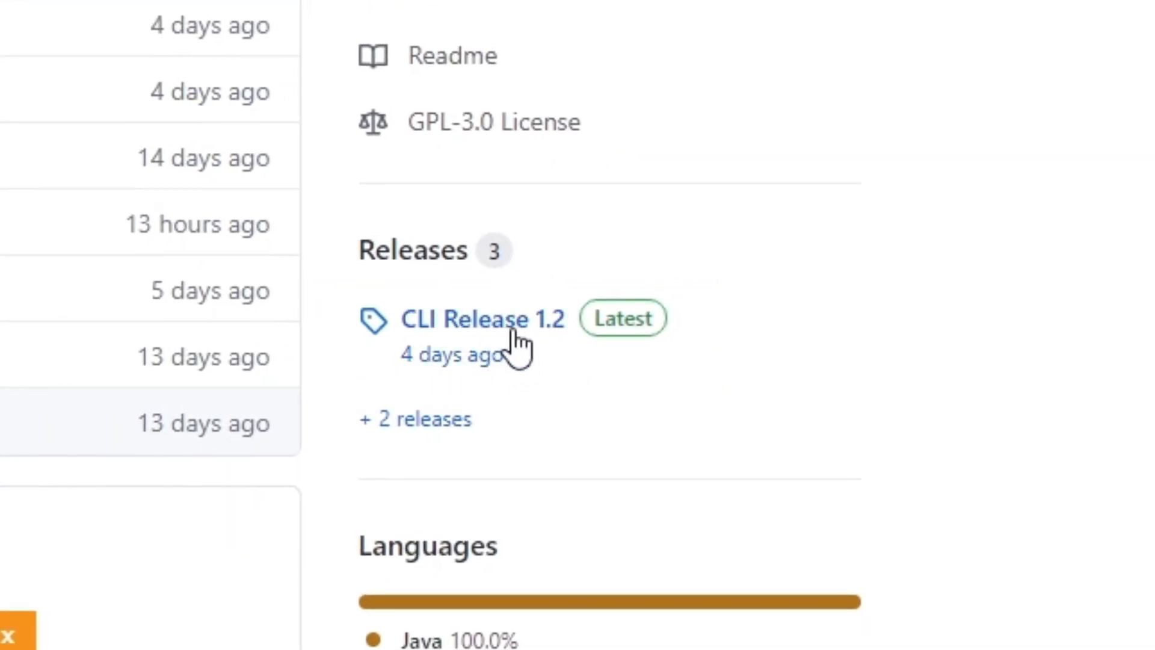
# - Go to the CLI Release 1.2 page listing the TwitchRecover exe and jar assets
pyautogui.click(482, 320)
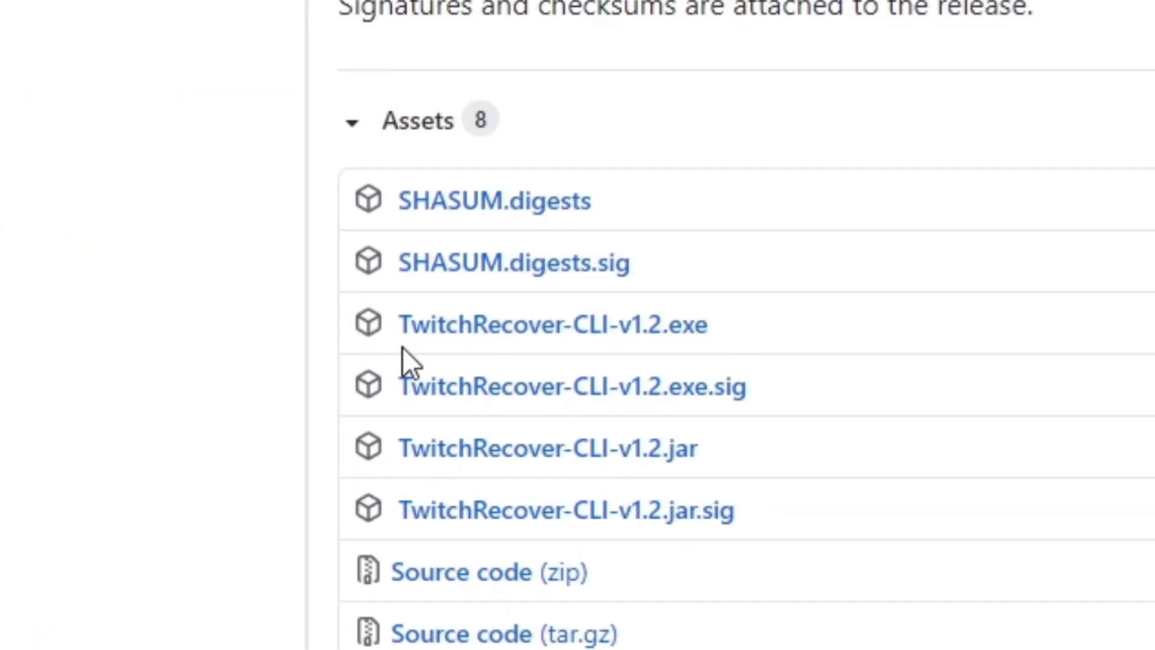
pyautogui.moveTo(500, 364)
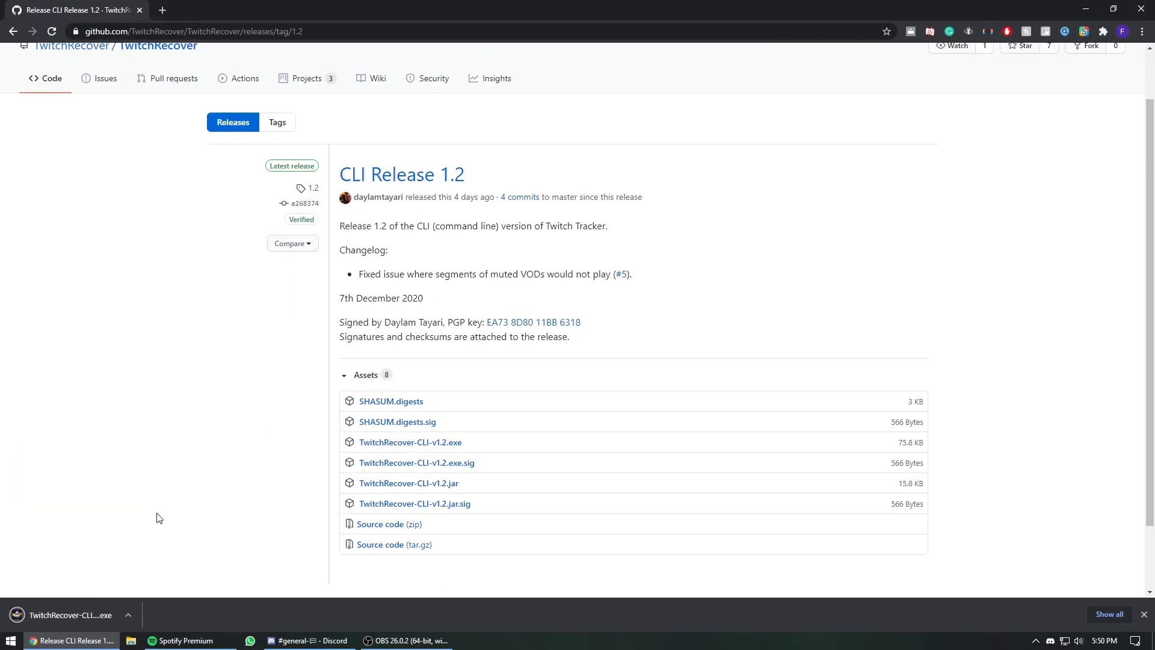
pyautogui.moveTo(133, 552)
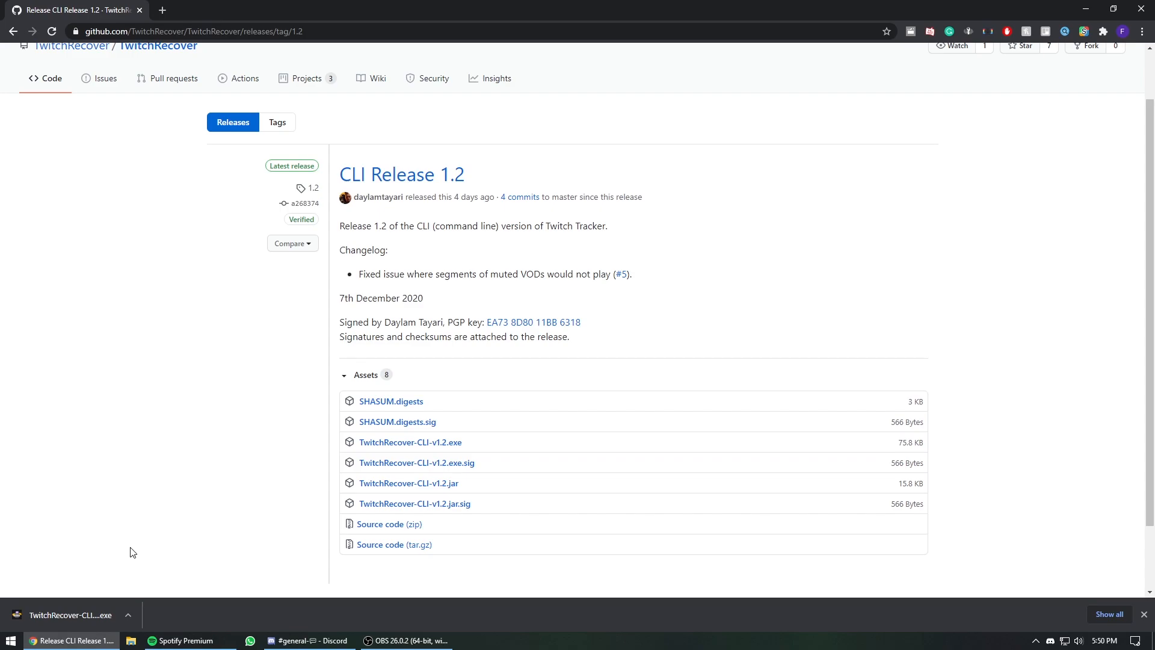
# - Run the downloaded TwitchRecover CLI v1.2 exe and enter input option 2 for a Twitch Tracker URL
pyautogui.click(69, 615)
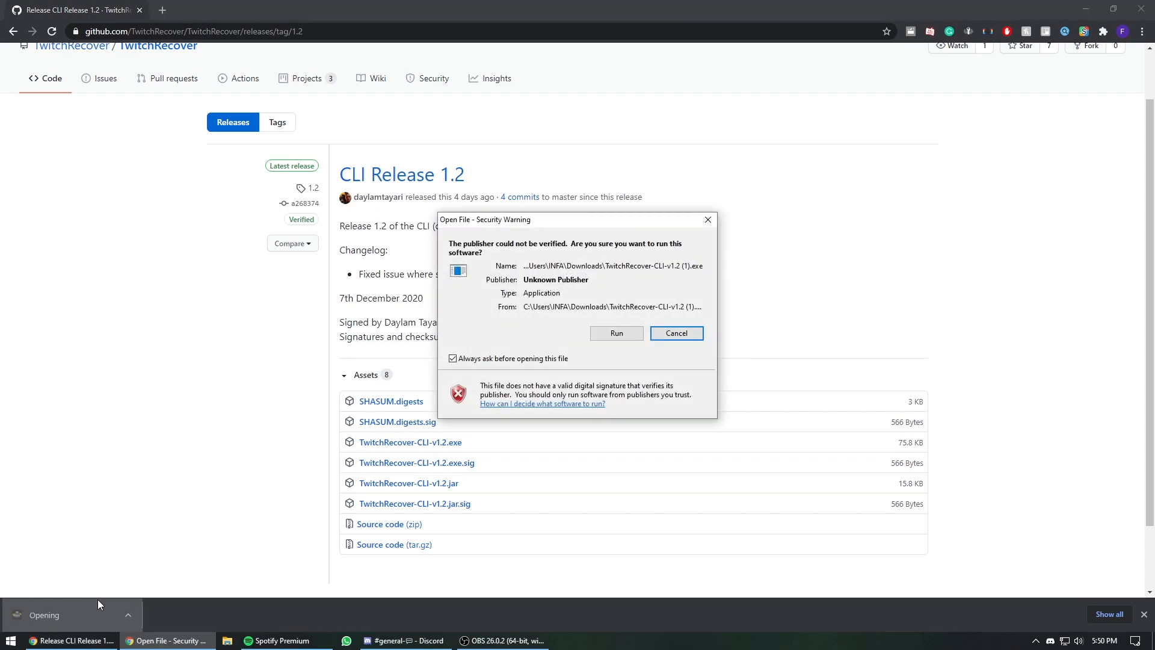
pyautogui.click(616, 334)
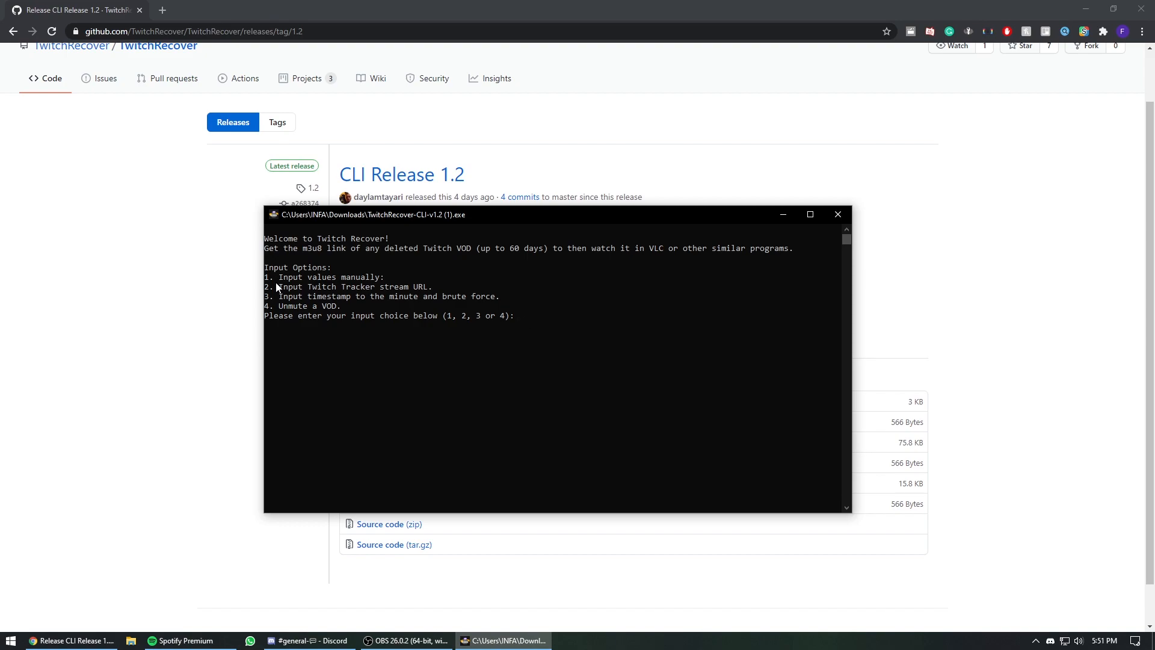
pyautogui.moveTo(273, 302)
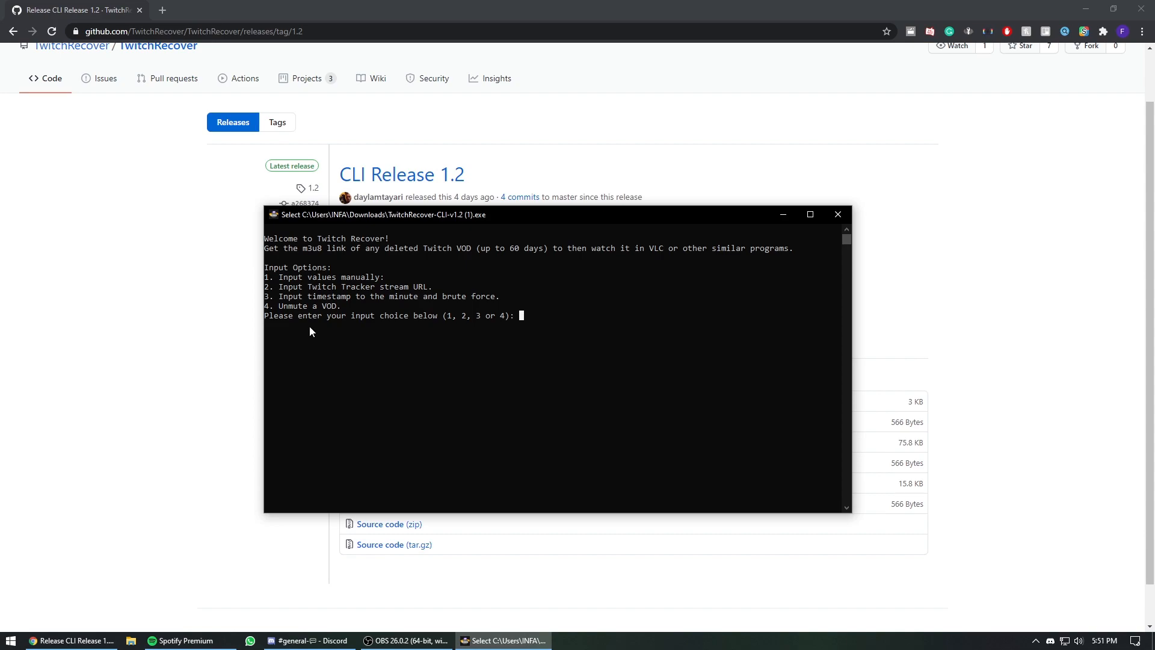
pyautogui.write('2')
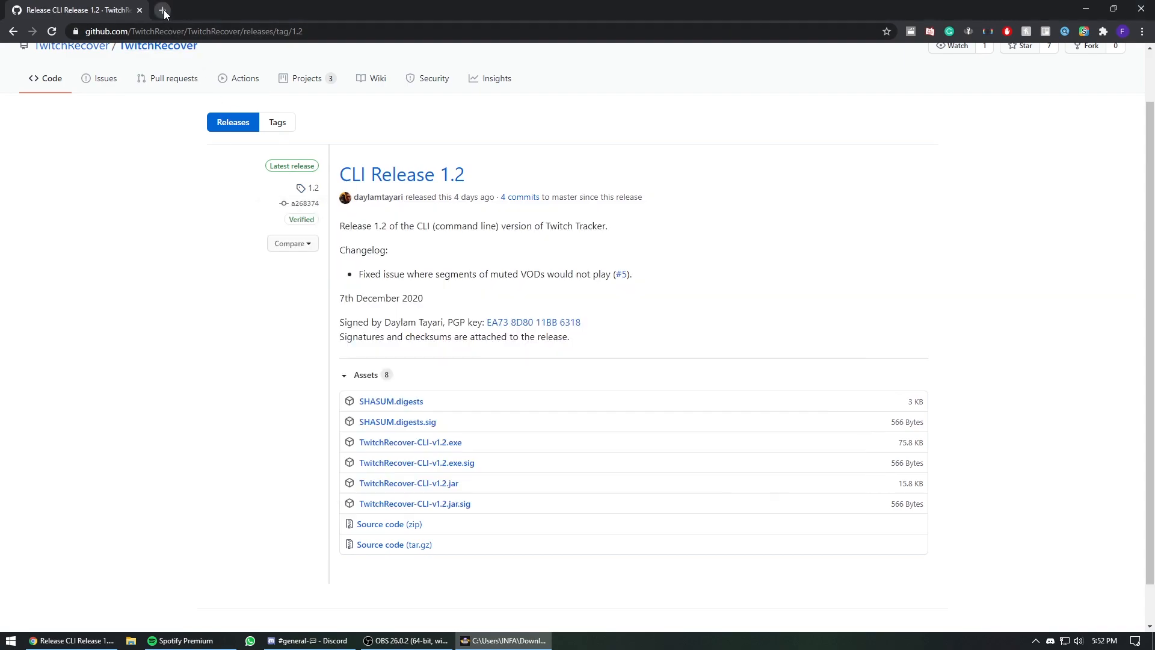
# - Search TwitchTracker for 'iwill', reach IWillDominate's Dec 9, 2020 stream and select its address
pyautogui.click(162, 11)
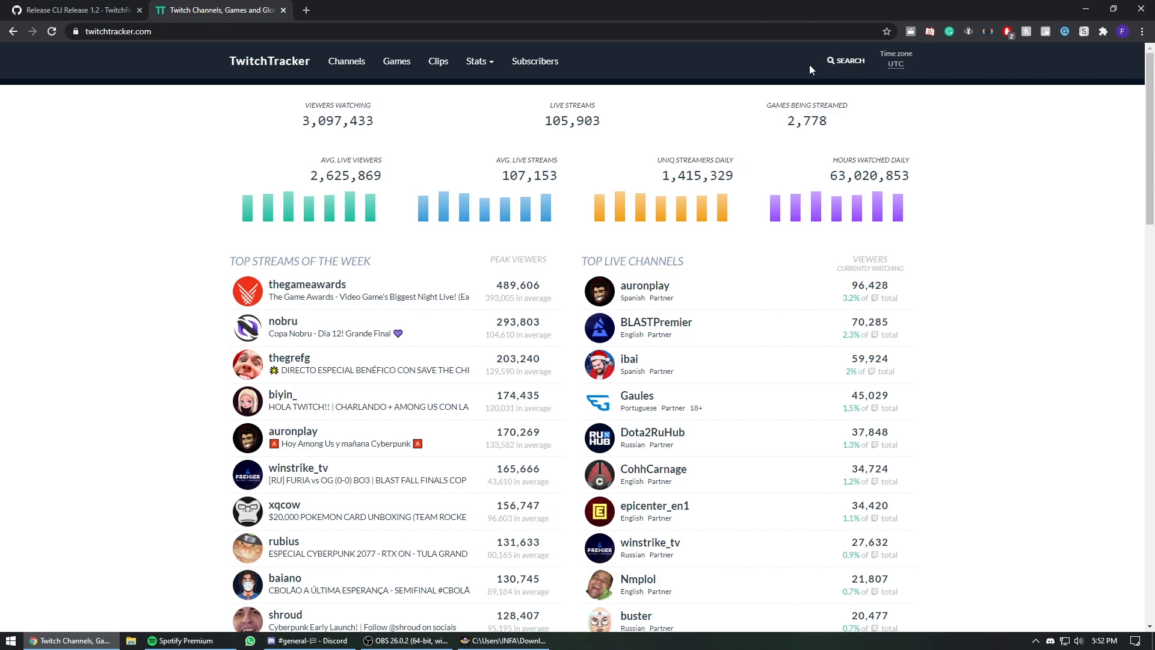
pyautogui.click(845, 61)
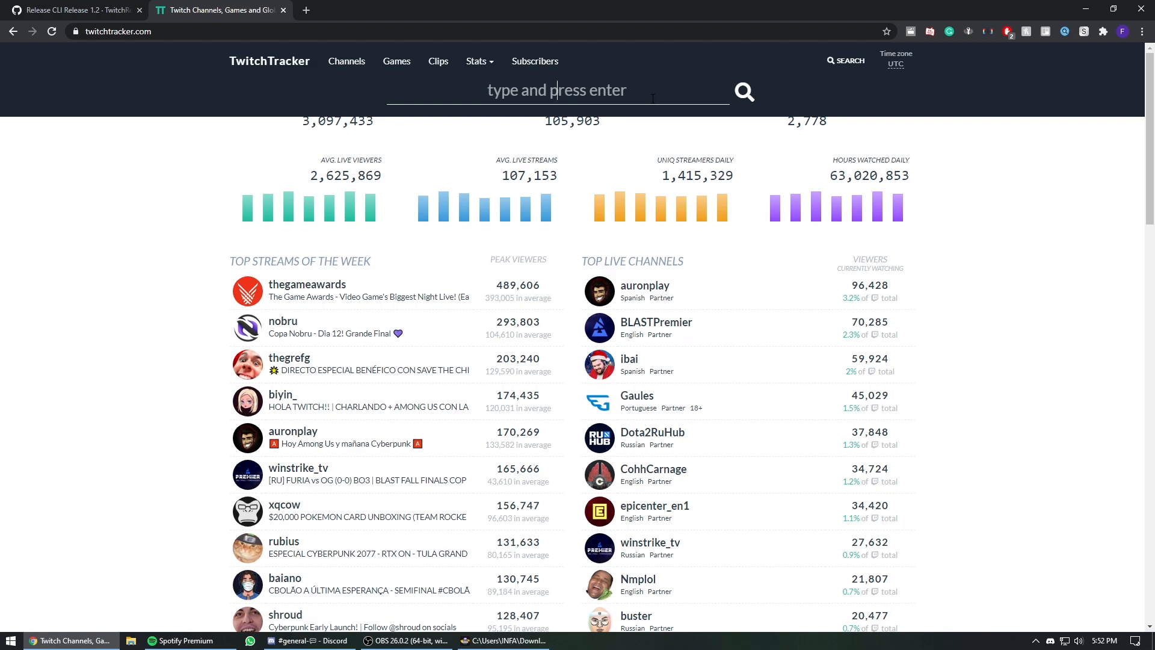
pyautogui.write('iwill')
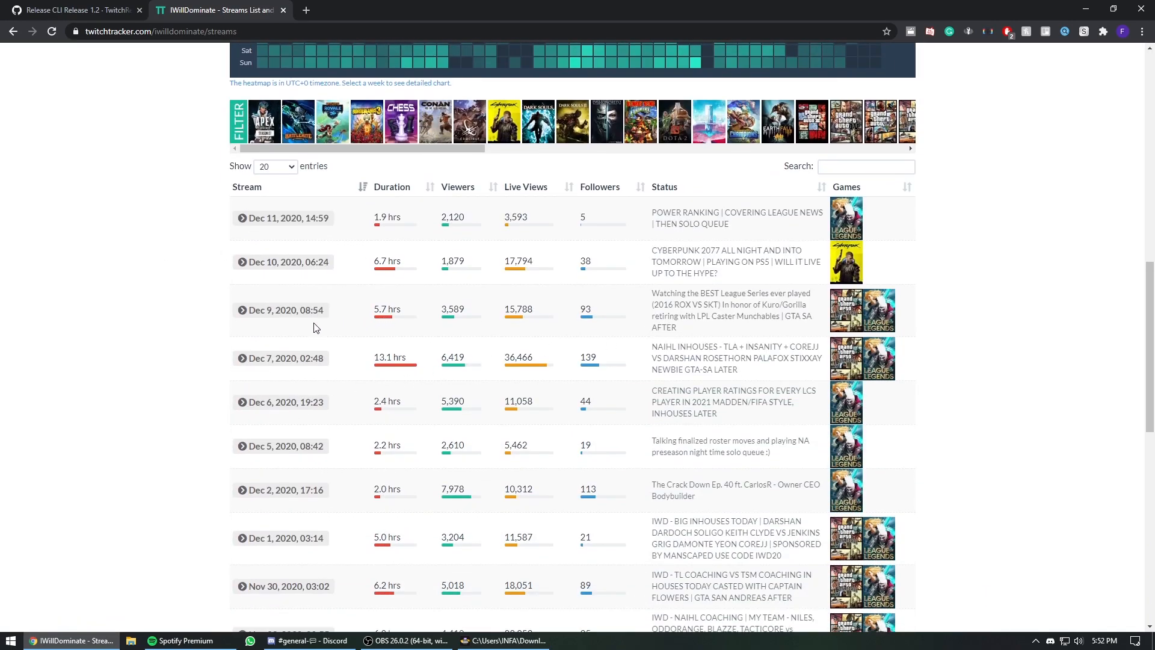
pyautogui.click(281, 310)
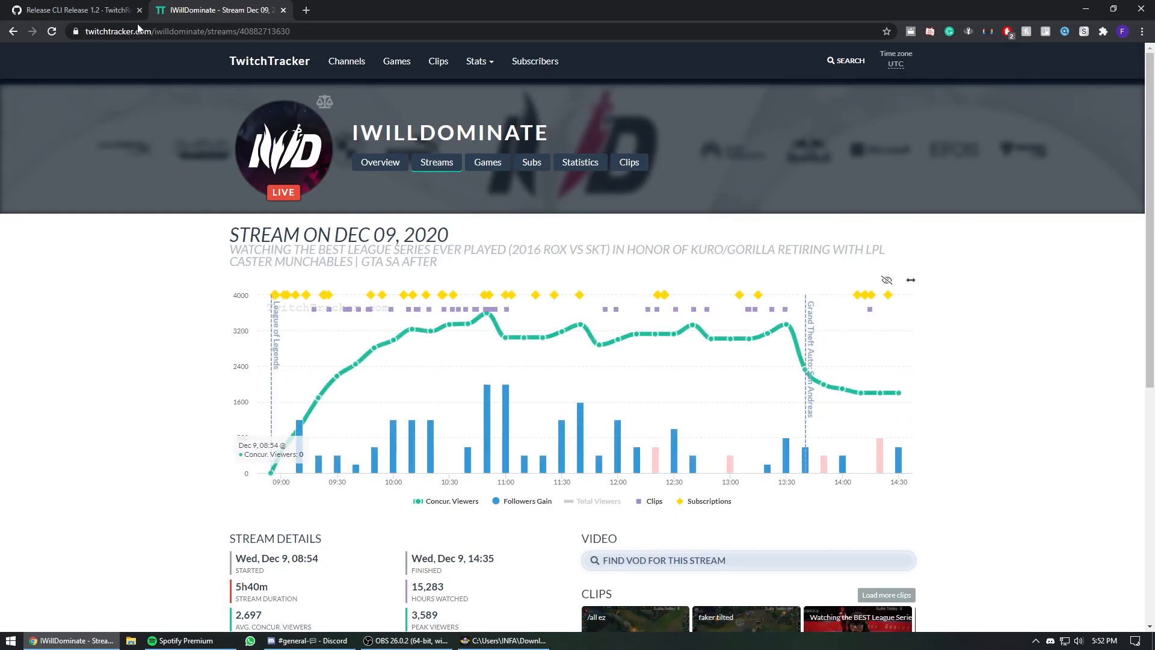
pyautogui.click(180, 31)
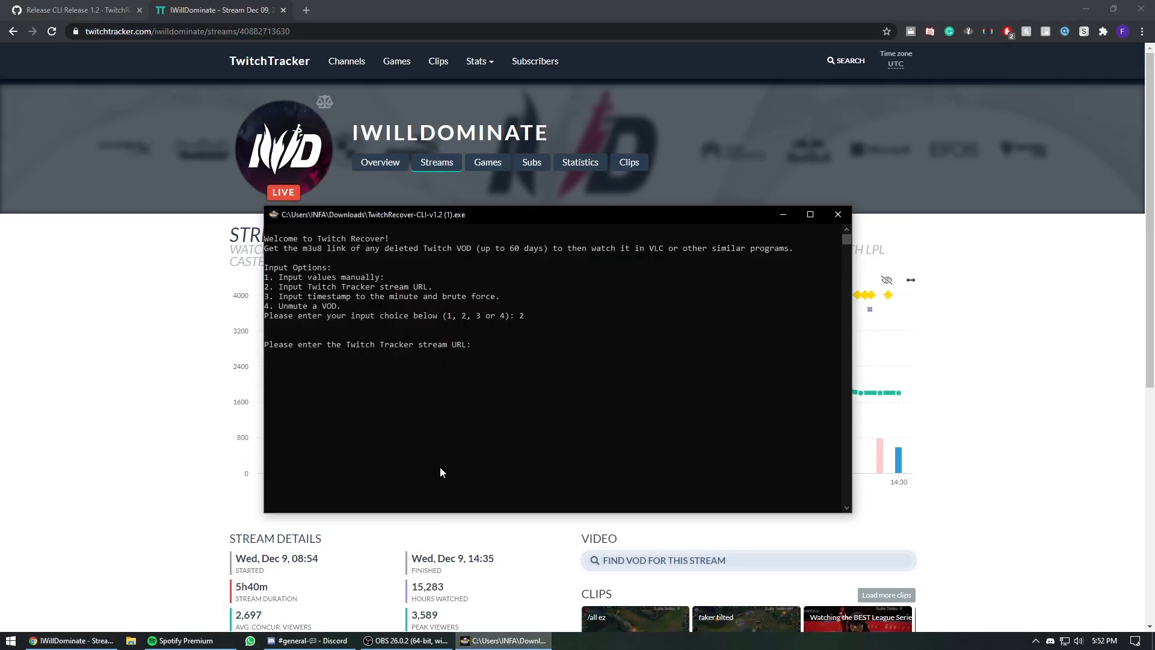
pyautogui.write('https://twitchtracker.com/iwilldominate/streams/40882713630')
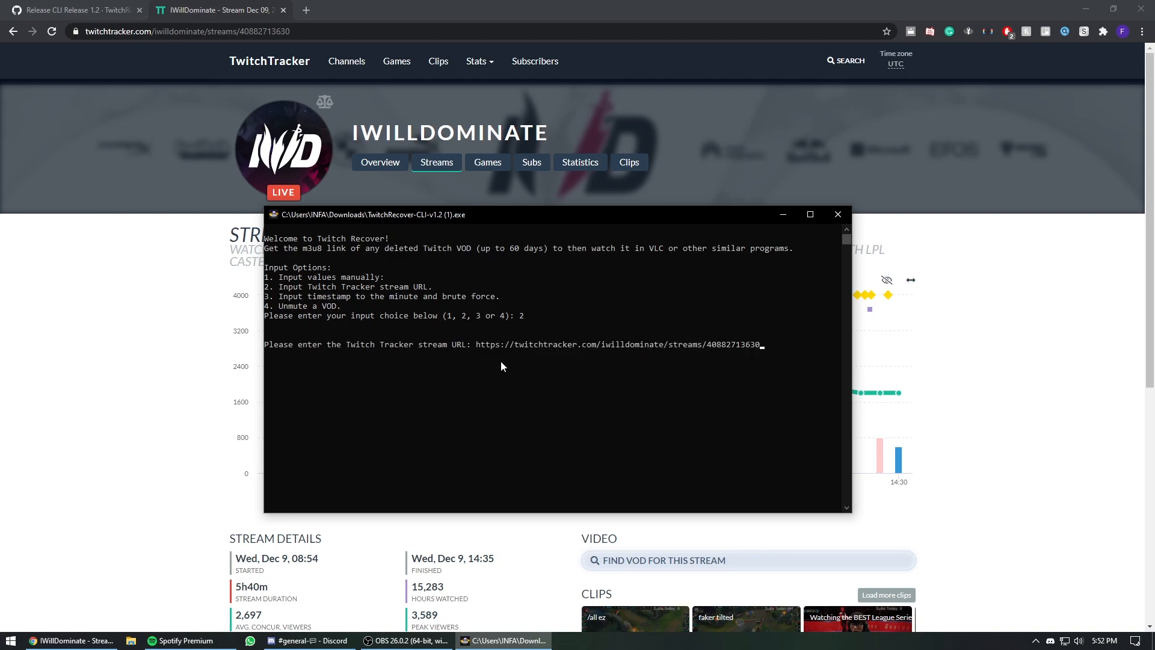
pyautogui.press('enter')
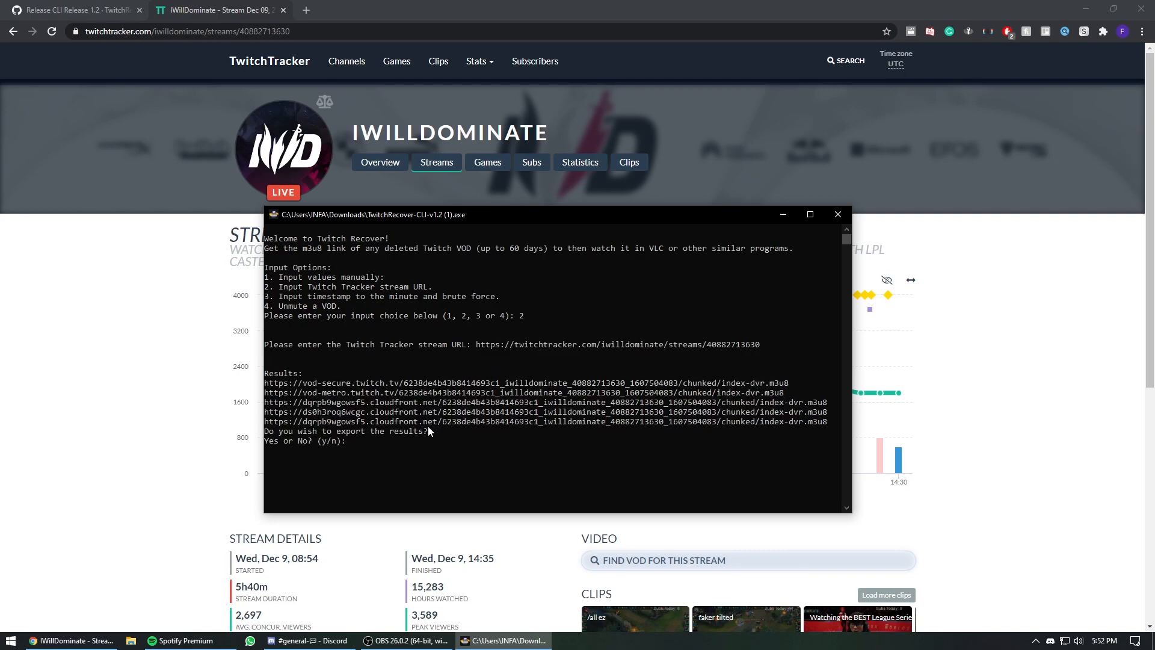
pyautogui.moveTo(358, 426)
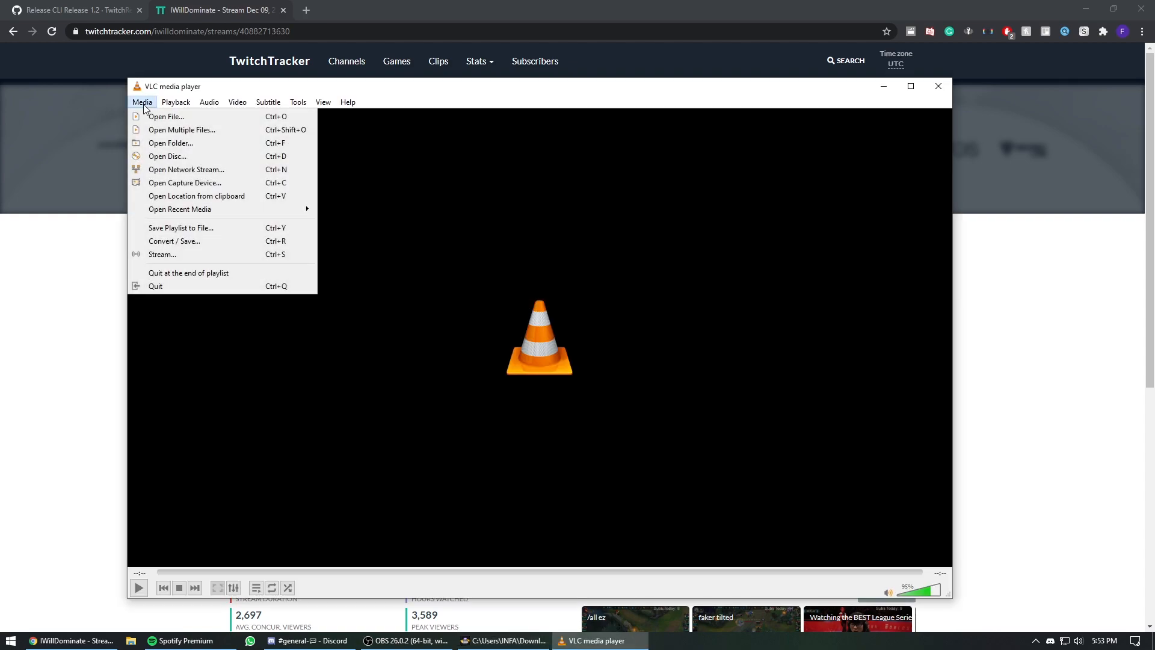
pyautogui.moveTo(183, 173)
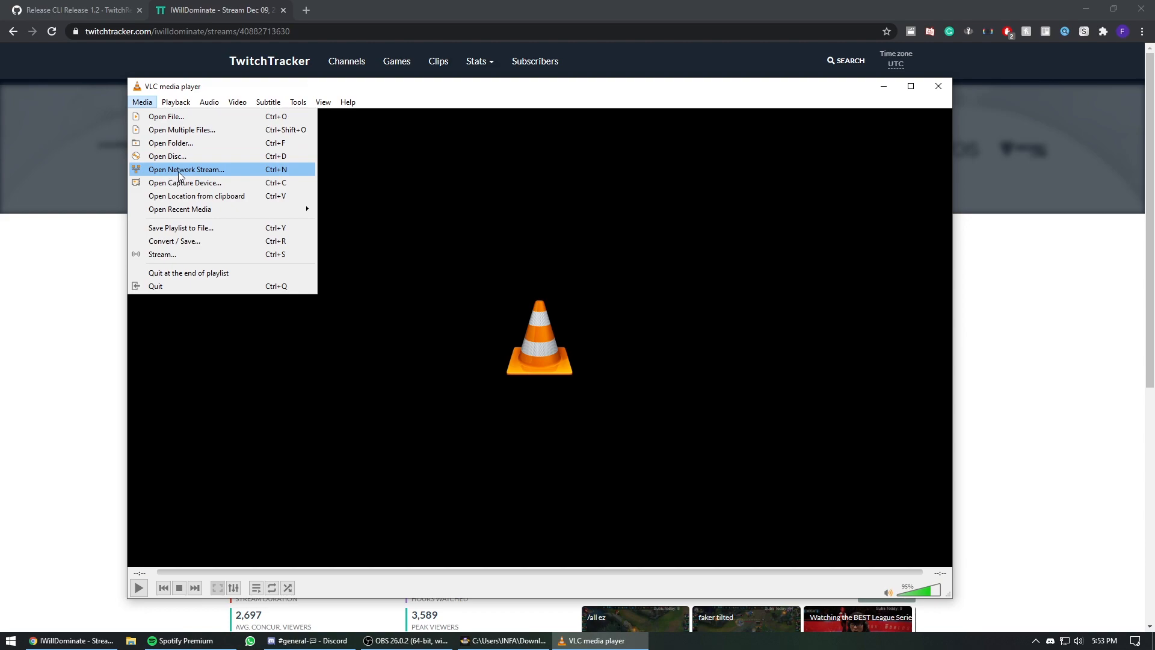
# - Load the recovered index-dvr.m3u8 link in VLC via Open Network Stream
pyautogui.click(185, 168)
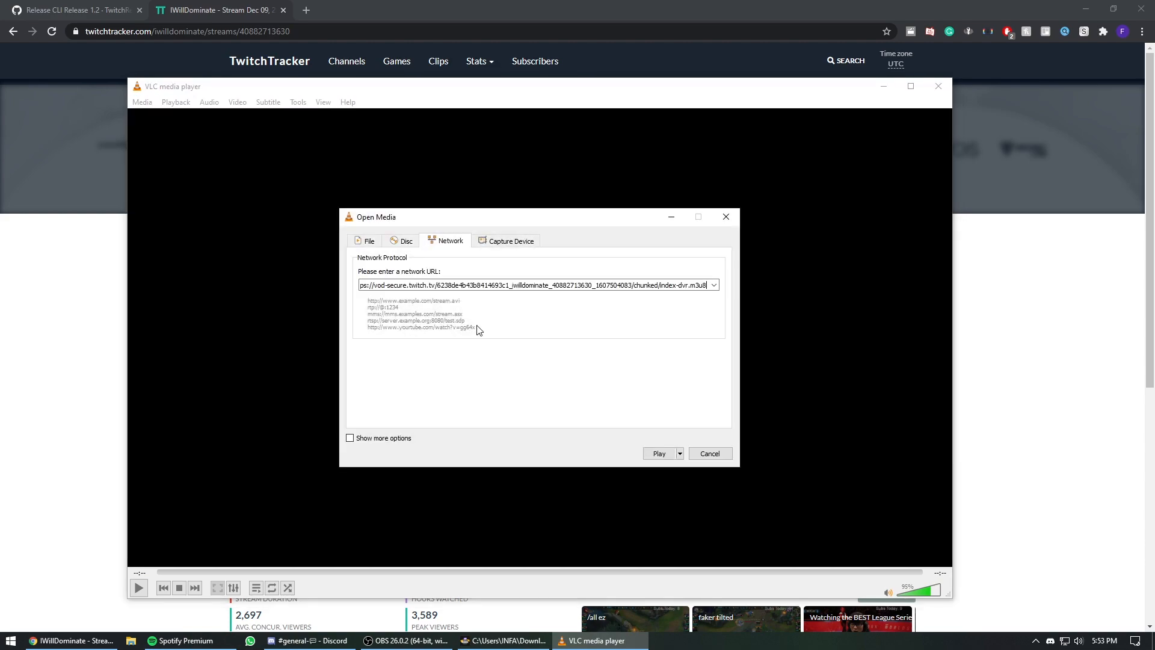
pyautogui.click(659, 452)
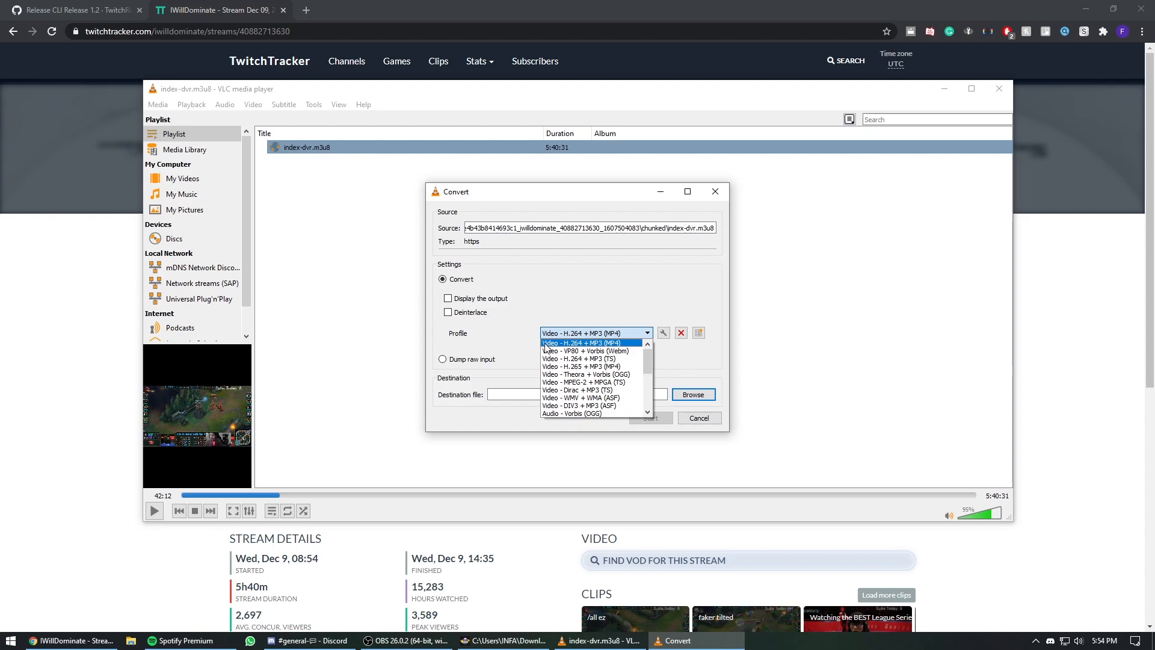
pyautogui.moveTo(605, 351)
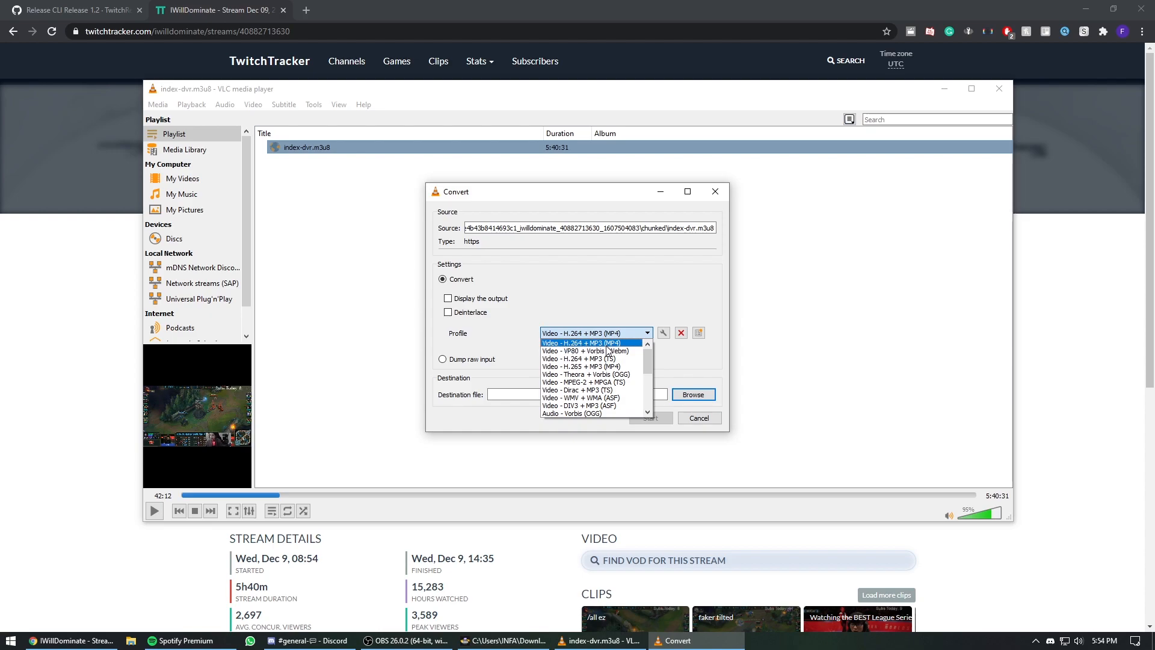
# - Choose profile Video - H.264 + MP3 (MP4) and save the output as dom on the Desktop
pyautogui.click(581, 341)
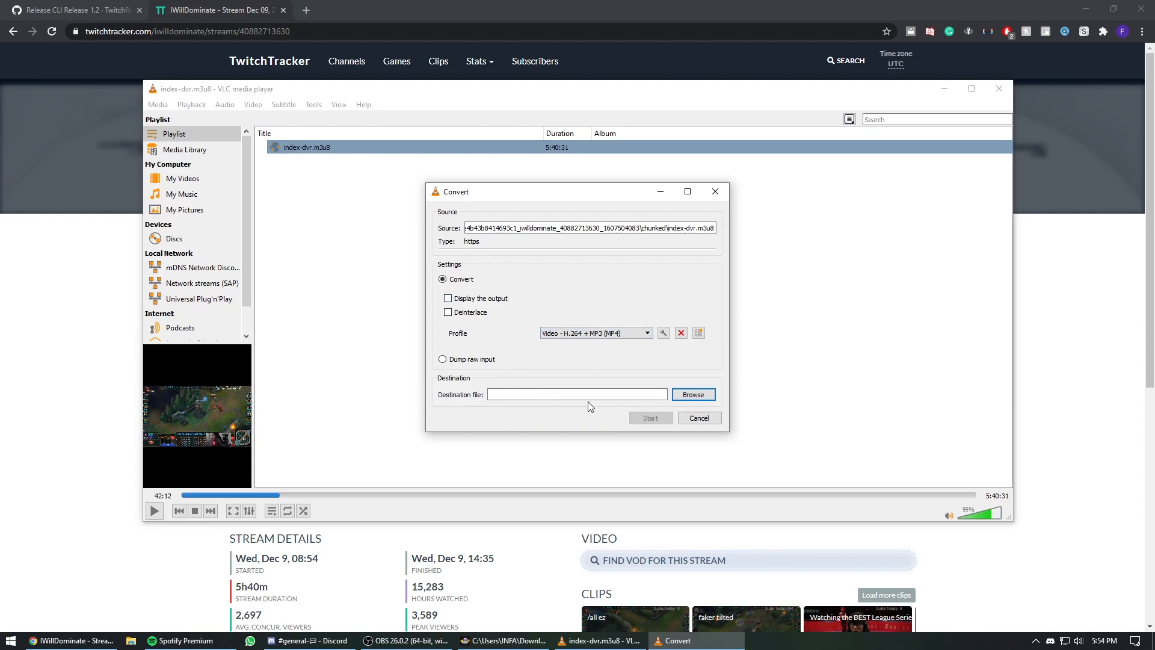
pyautogui.click(693, 394)
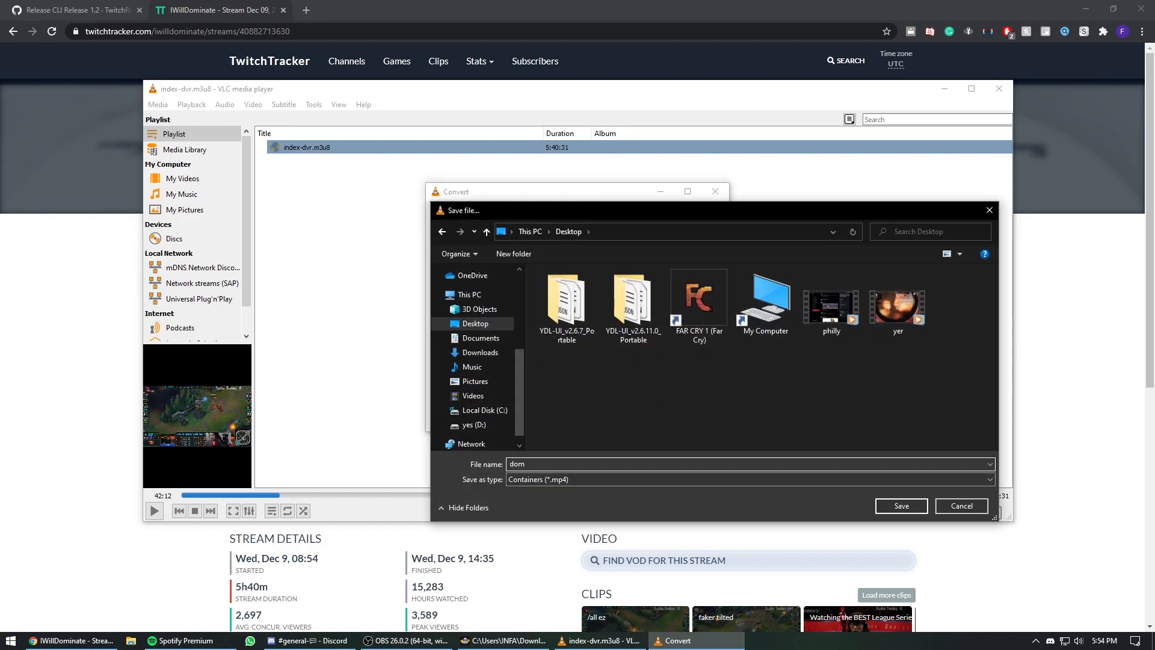
pyautogui.click(901, 505)
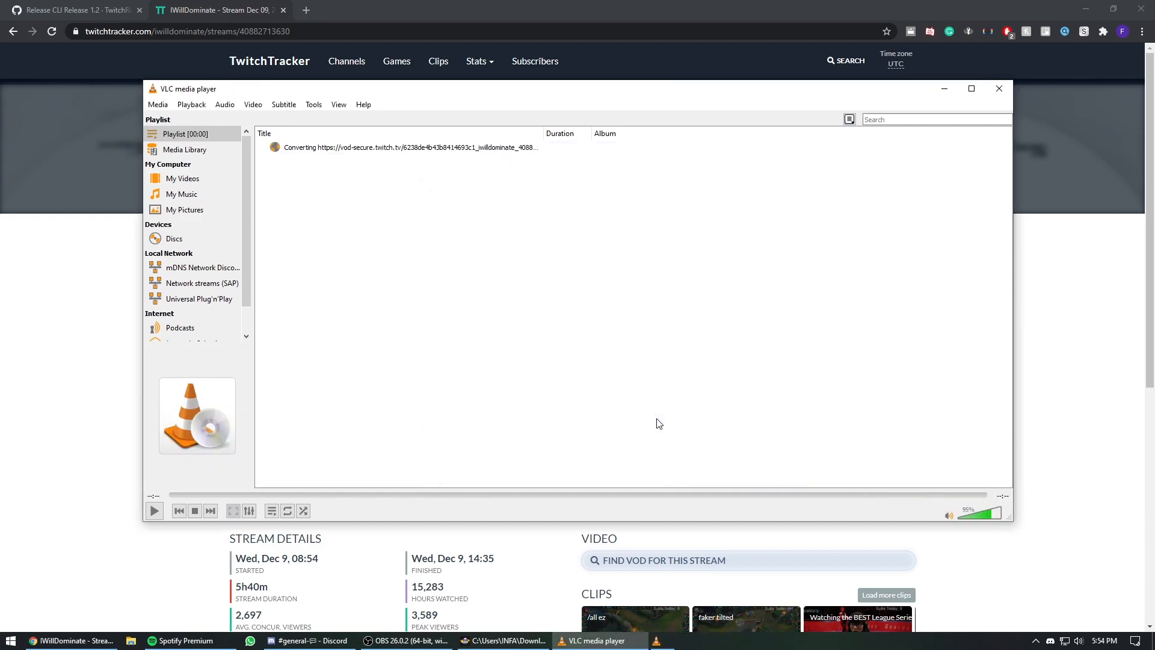
pyautogui.moveTo(287, 166)
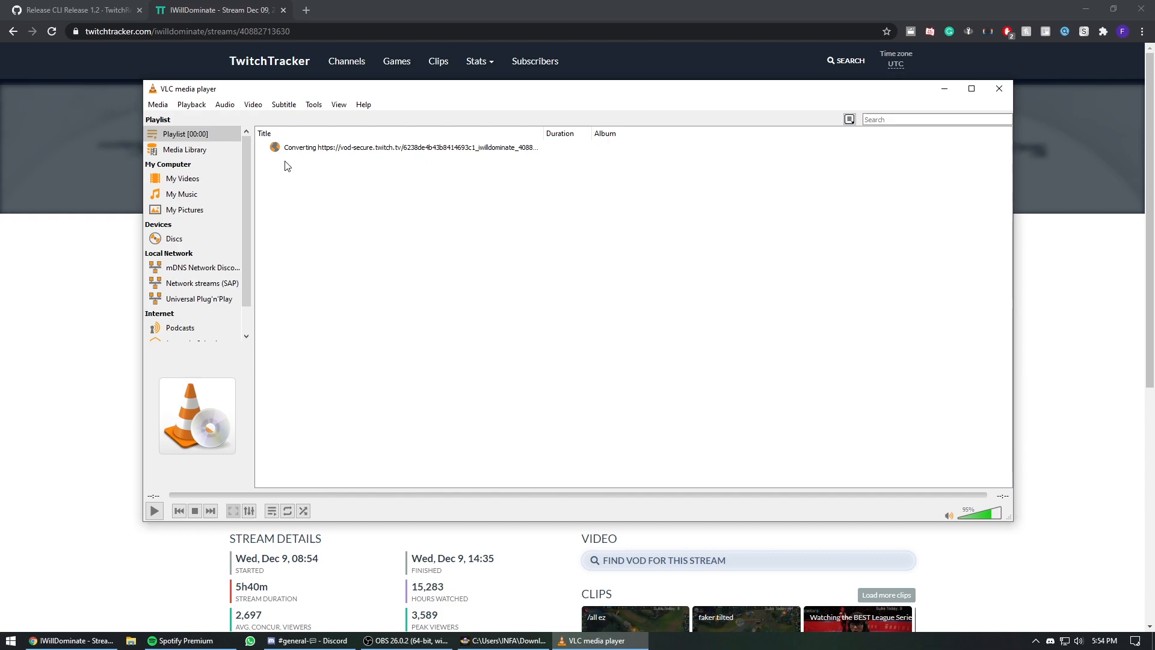